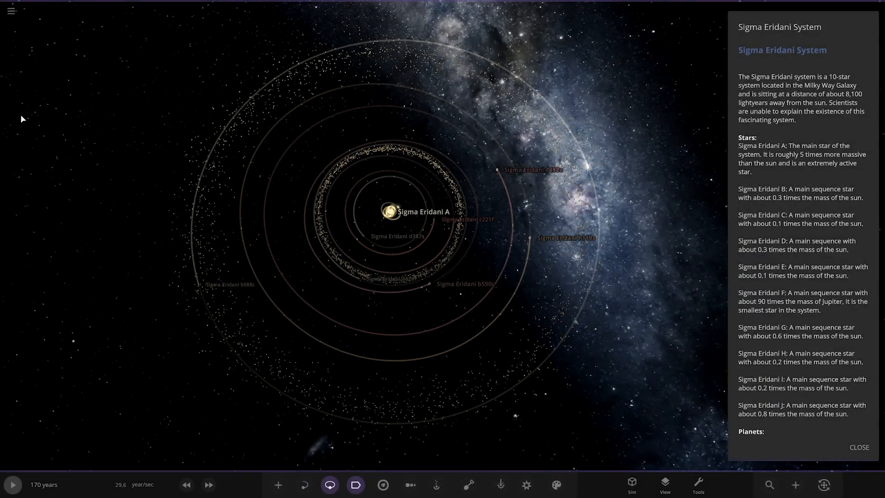
mouse_move(333, 279)
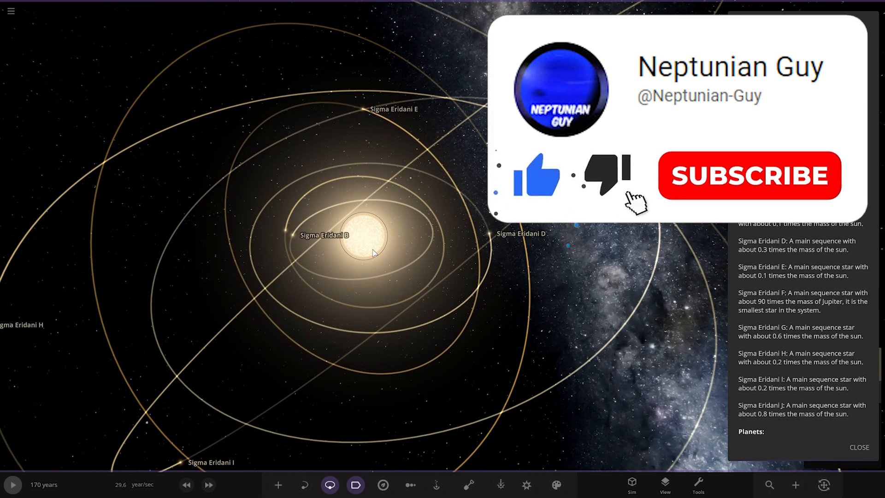
Step: Zoom in on star Sigma Eridani B from the system overview, keeping the description panel open
left_click(749, 175)
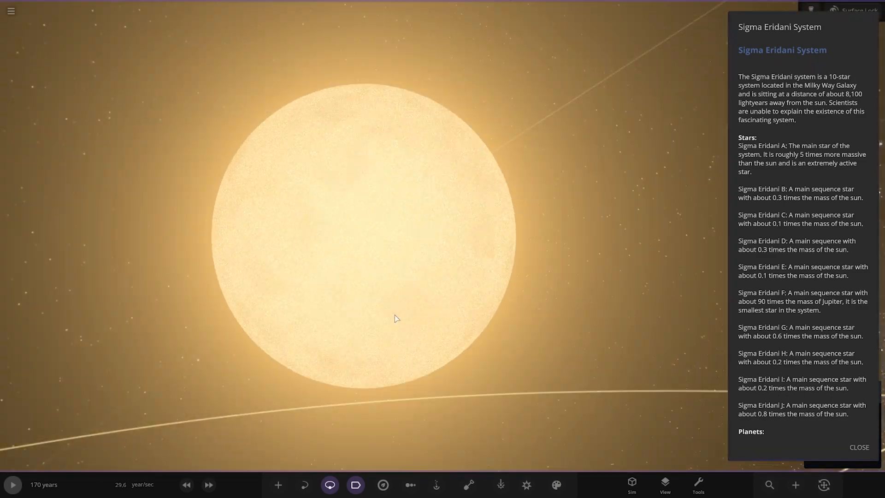
Step: Scroll out from the star close-up toward the distant outer star Sigma Eridani J
scroll("down", 3)
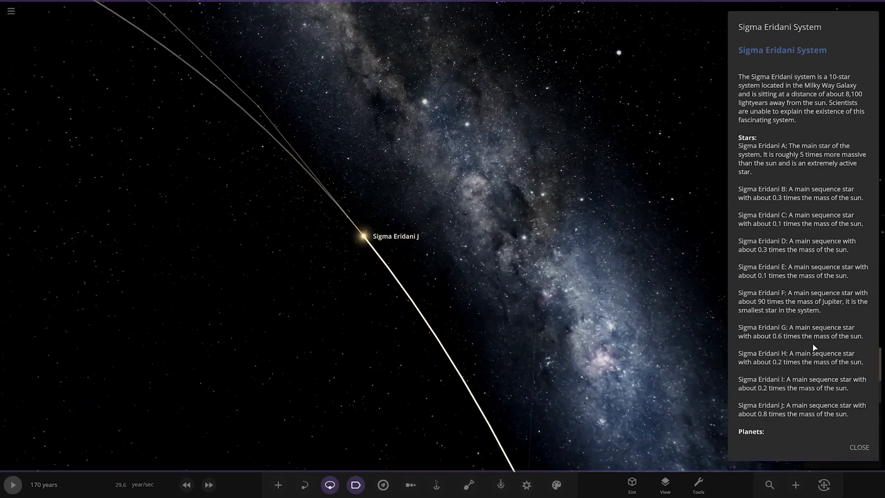
Step: Scroll the system description to Planets and toggle the habitable zone overlay around Sigma Eridani A
scroll("down", 3)
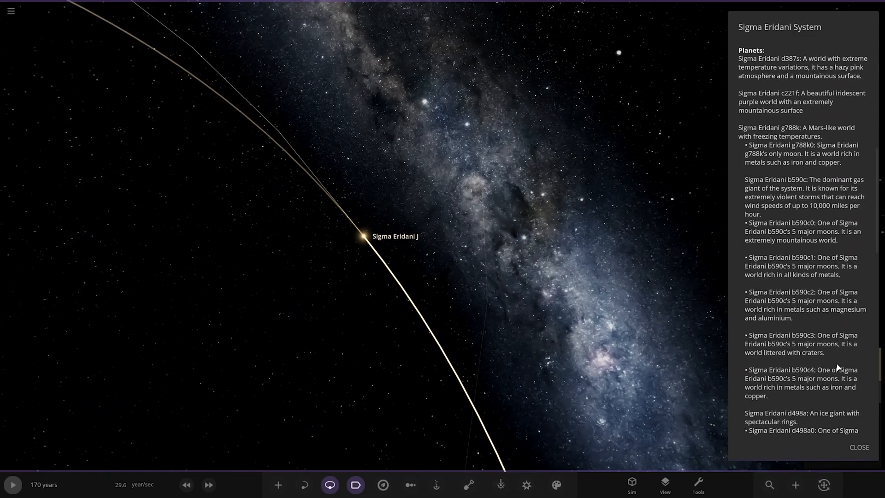
left_click(383, 484)
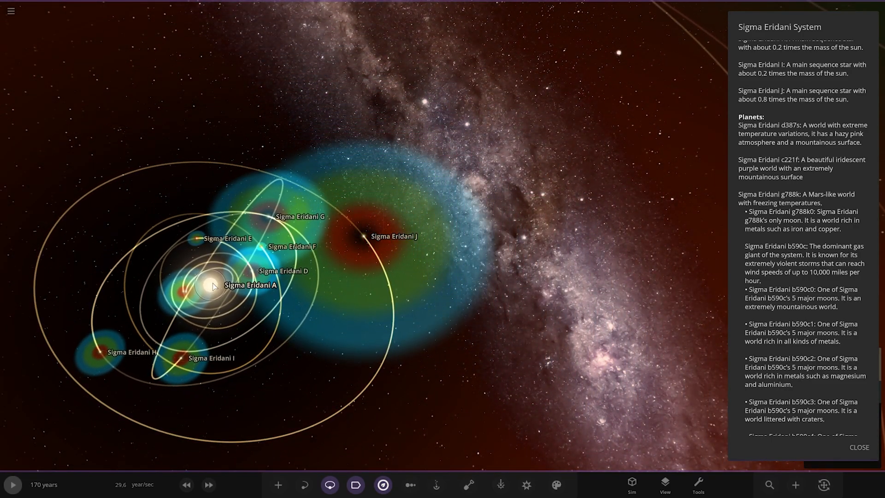
mouse_move(809, 472)
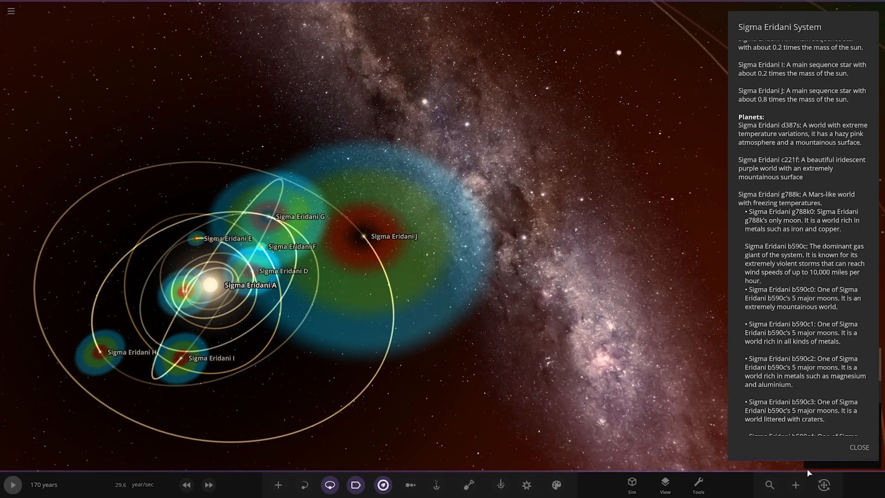
mouse_move(285, 316)
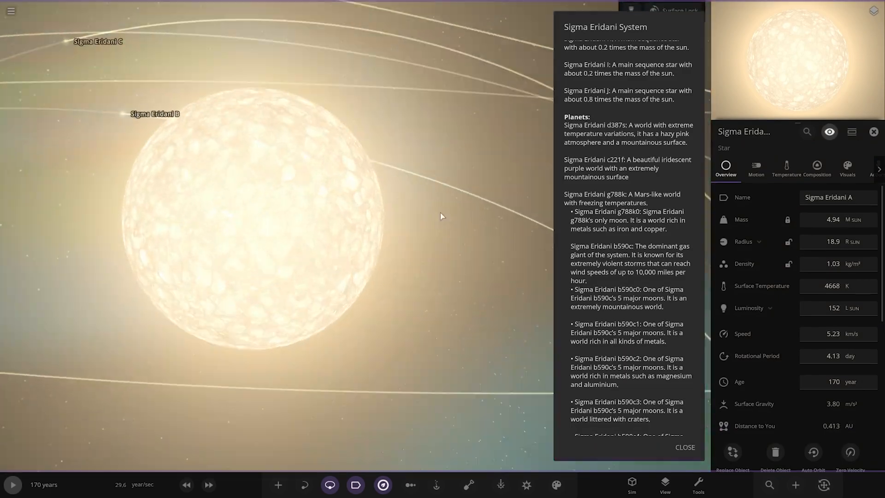
Step: Pull back from Sigma Eridani A to show planetary orbits such as d387s and c221f
scroll("down", 3)
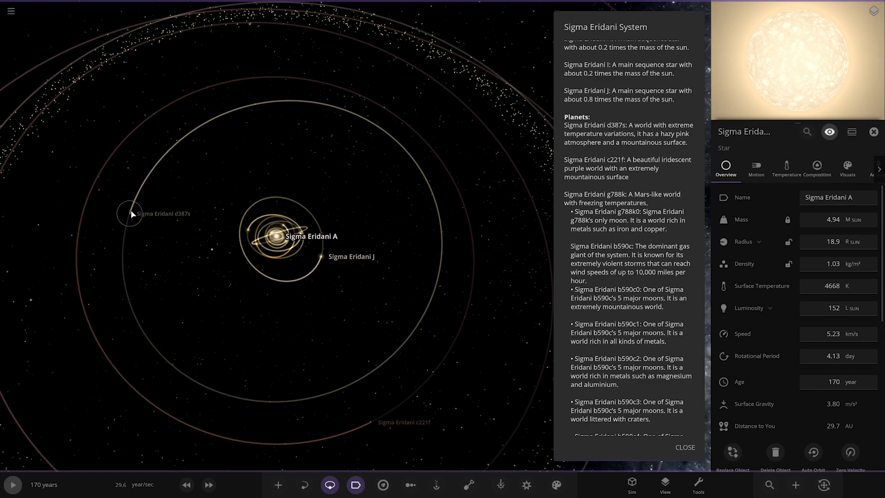
mouse_move(168, 207)
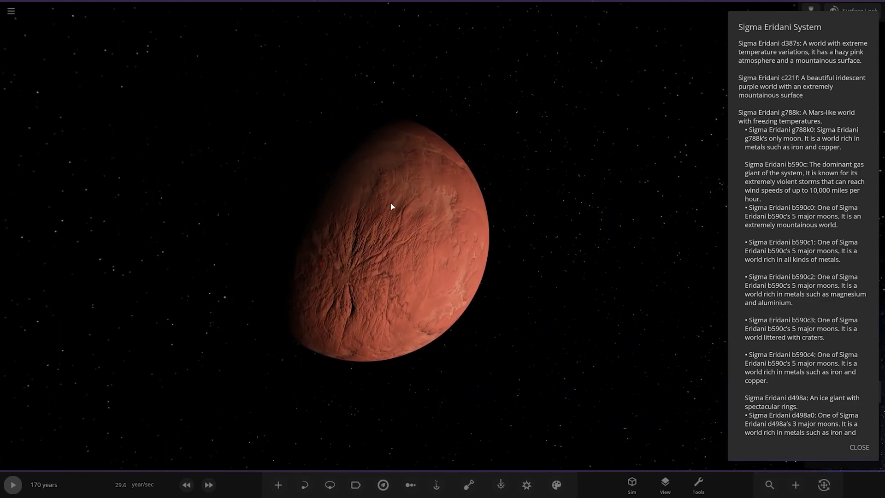
mouse_move(769, 150)
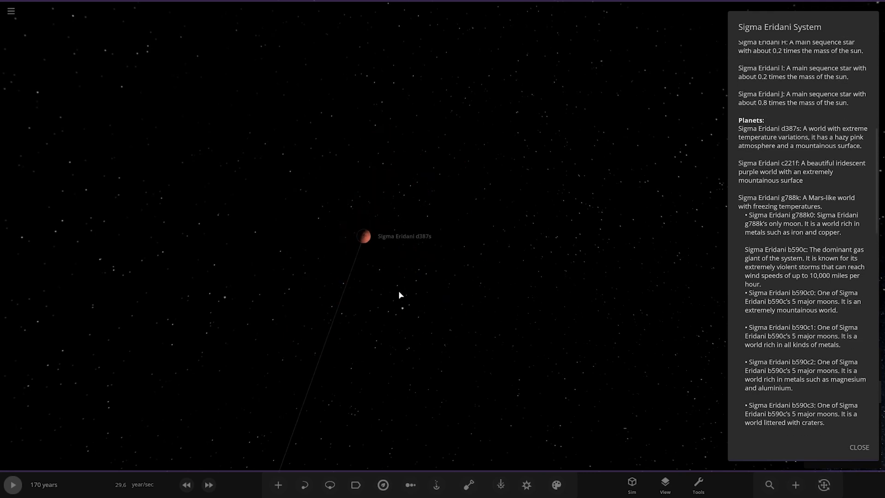
Step: Move from red planet Sigma Eridani d387s to a close-up of the next, pale cratered planet
left_click(330, 484)
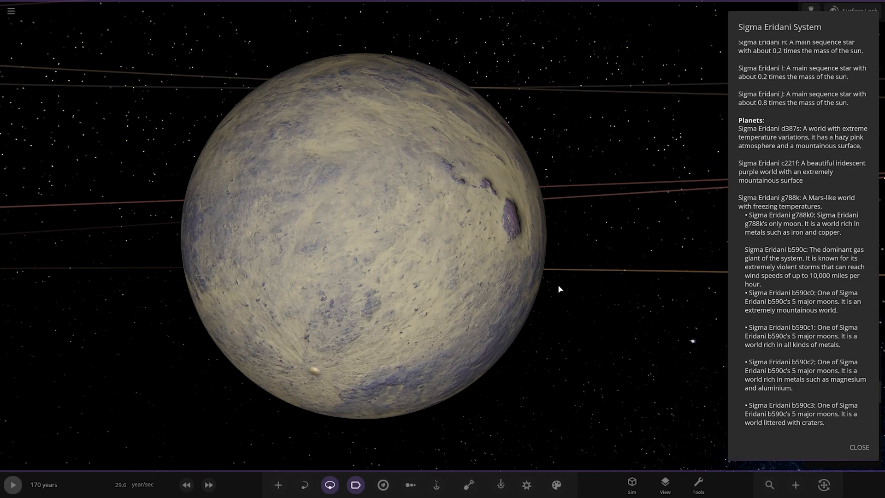
scroll("down", 3)
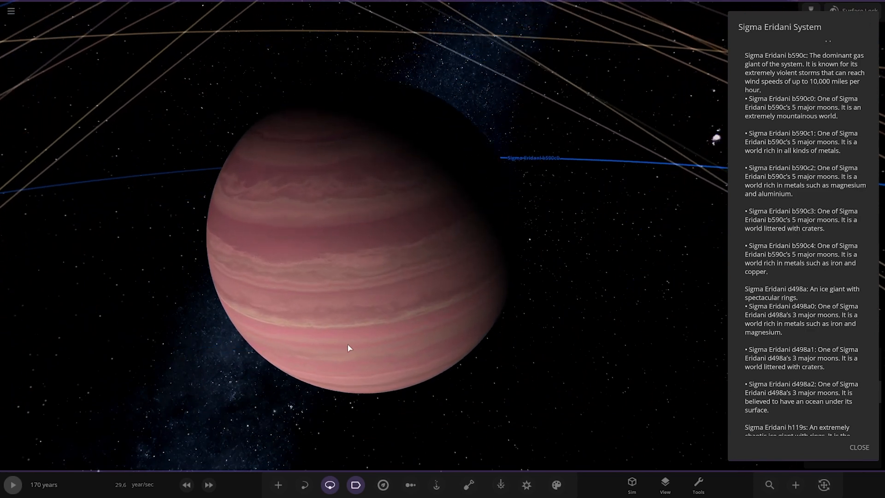
mouse_move(324, 318)
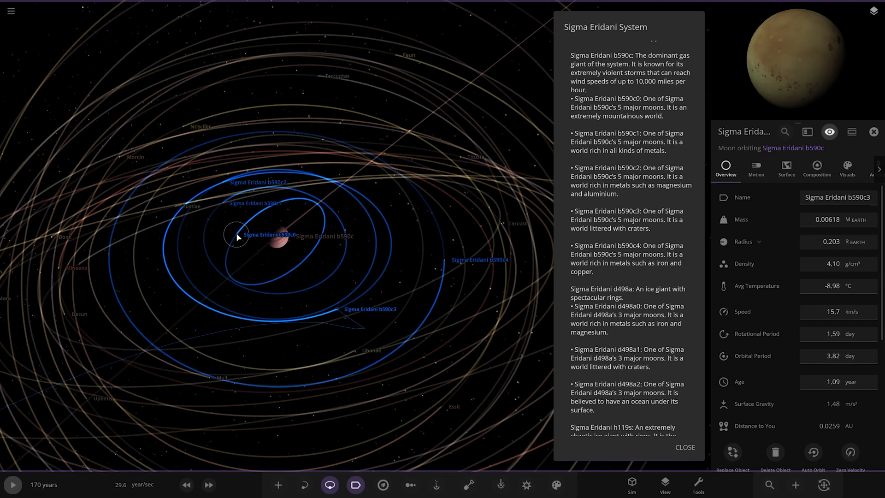
mouse_move(250, 238)
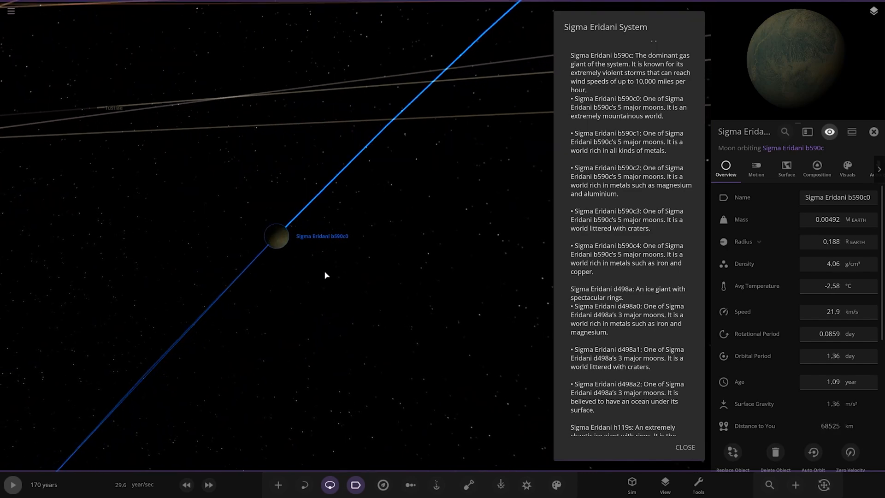
Step: Scroll the system description down through the moons toward the Dwarf Planets section
scroll("down", 3)
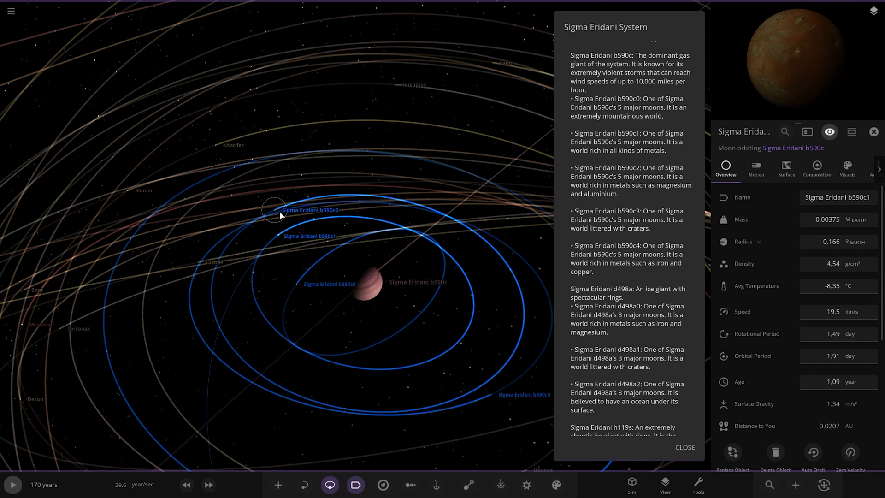
mouse_move(282, 219)
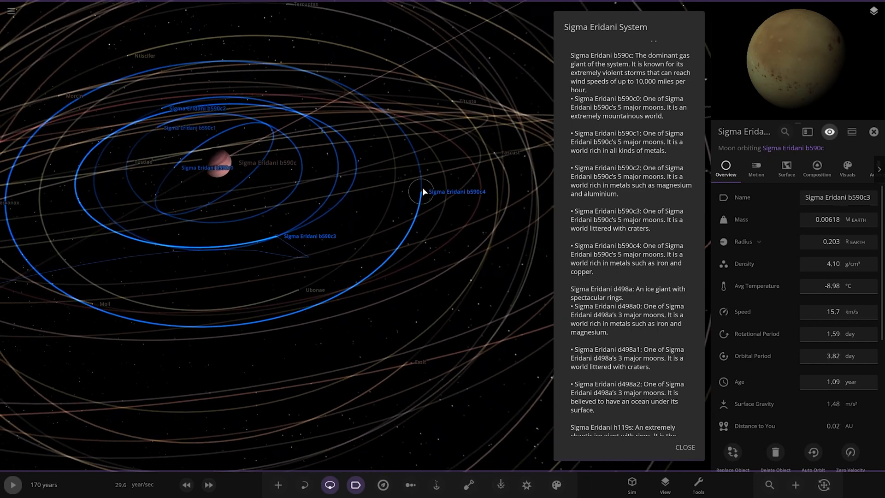
mouse_move(420, 192)
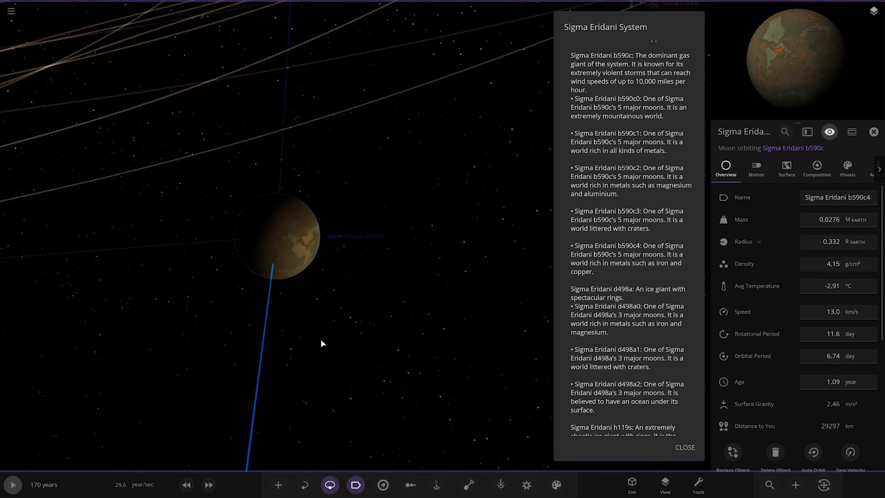
scroll("down", 3)
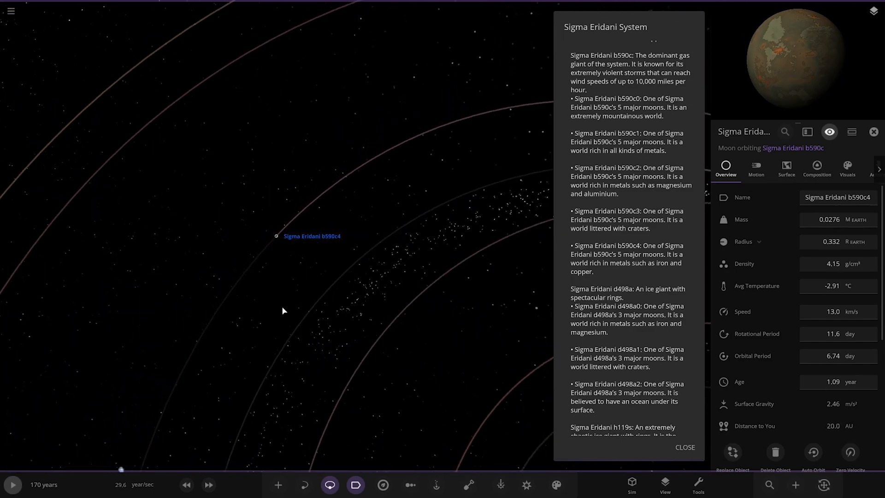
scroll("down", 3)
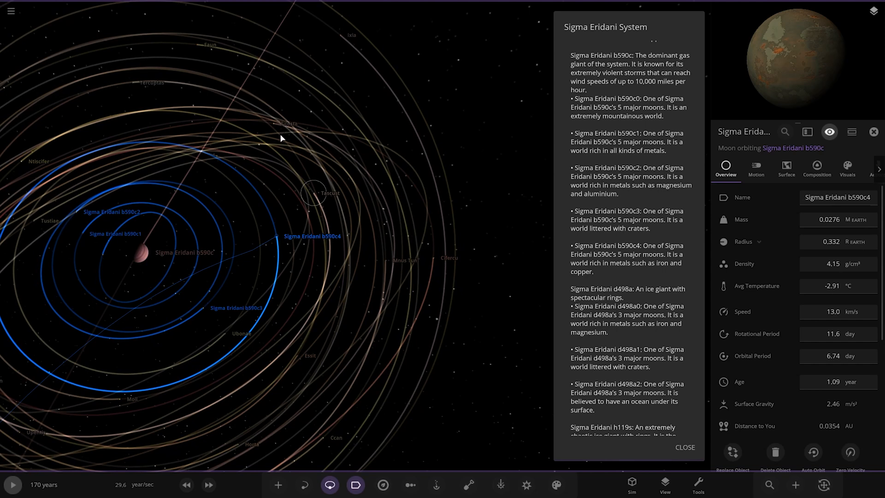
mouse_move(293, 148)
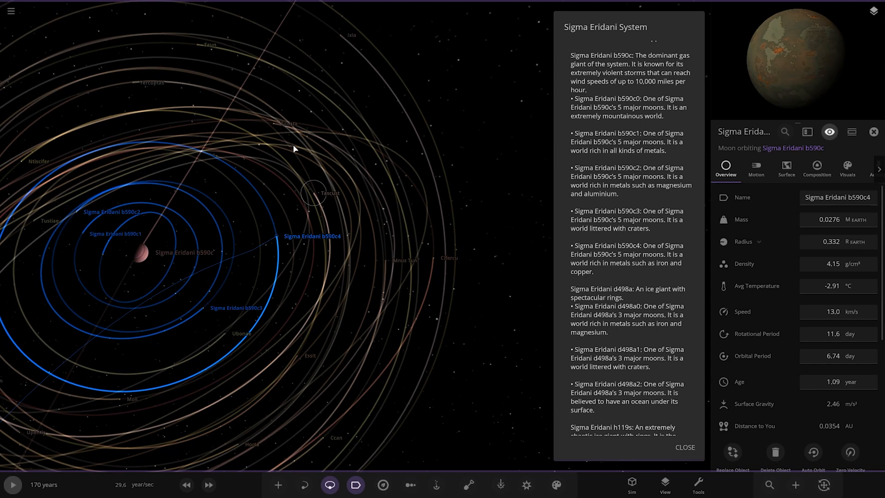
Step: Select moon Titusta orbiting b590c and scroll the notes on to the d498a and h119s moons
left_click(286, 123)
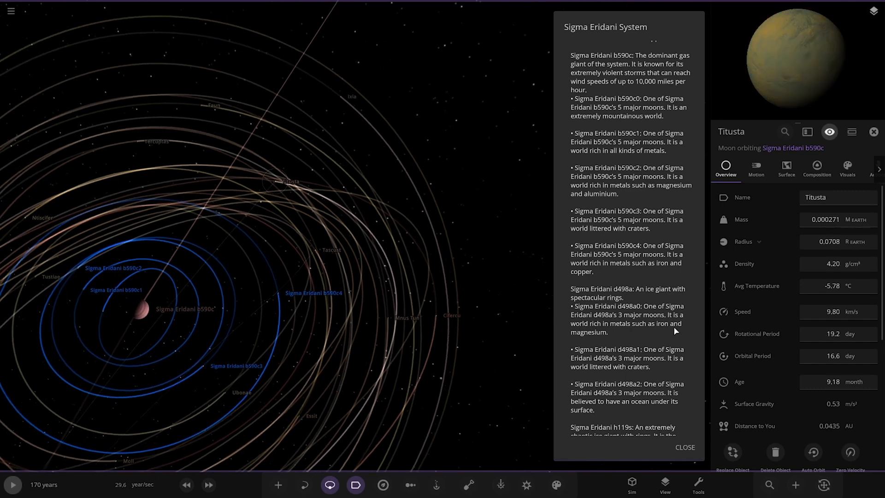
scroll("down", 3)
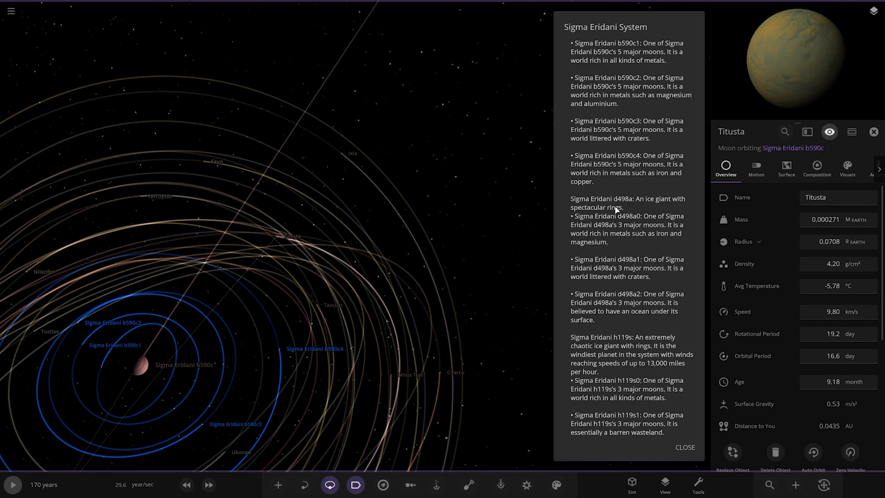
scroll("down", 3)
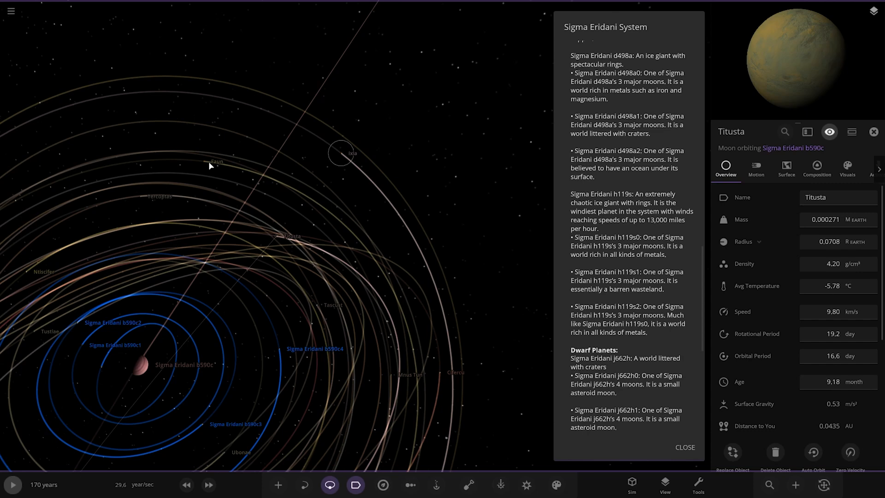
mouse_move(310, 268)
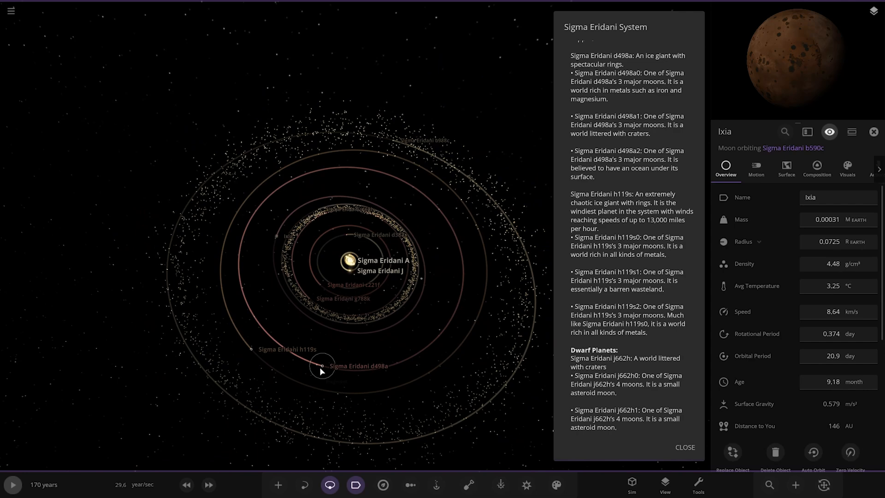
mouse_move(323, 371)
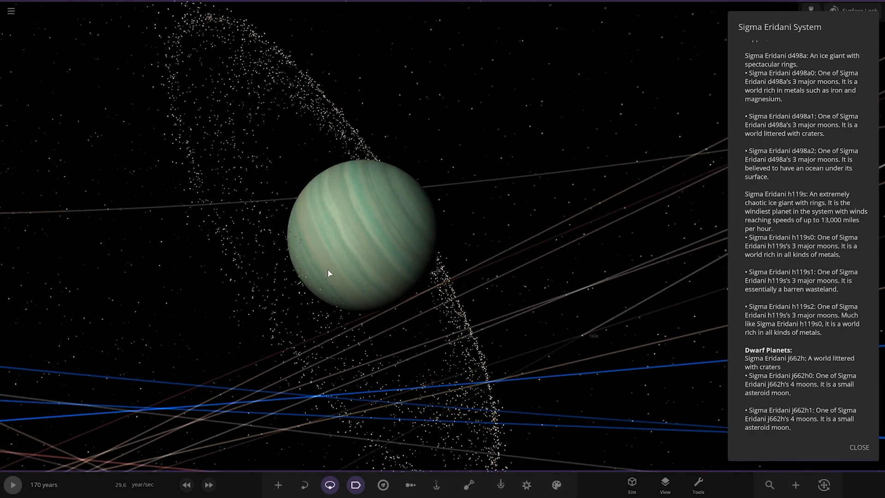
Step: Close in on ringed ice giant Sigma Eridani d498a and rotate around its moons' orbits
scroll("down", 3)
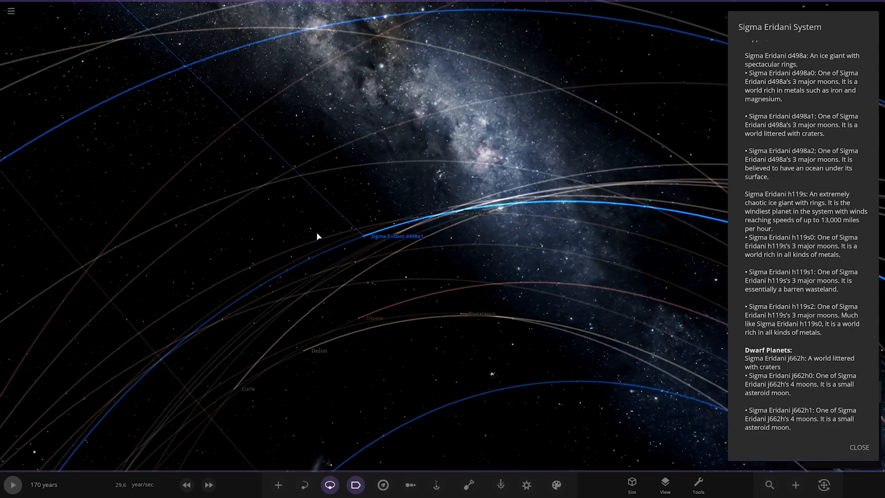
left_click_drag(316, 237, 426, 268)
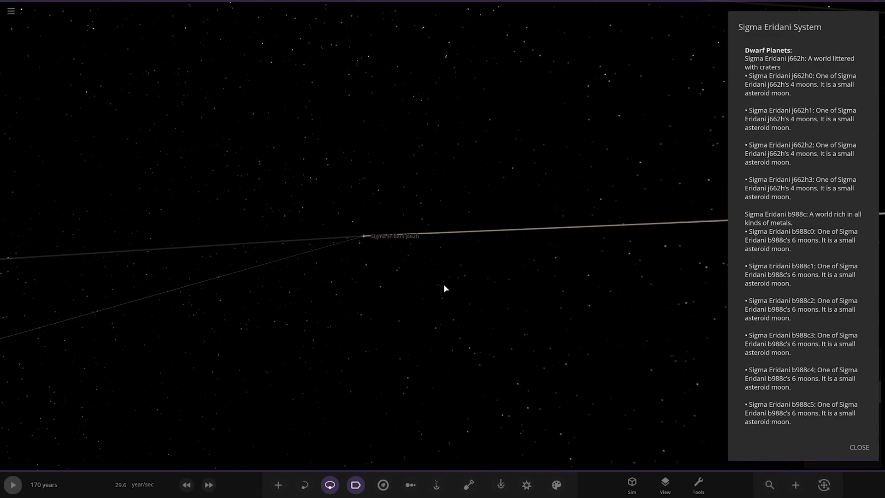
Step: Zoom out to the full system and bring up the add-objects catalogue of stars, planets and moons
scroll("down", 3)
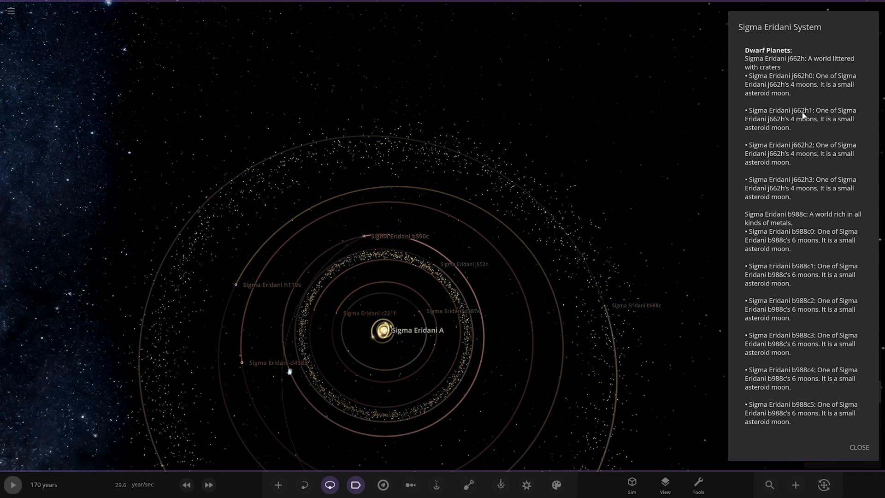
left_click(277, 484)
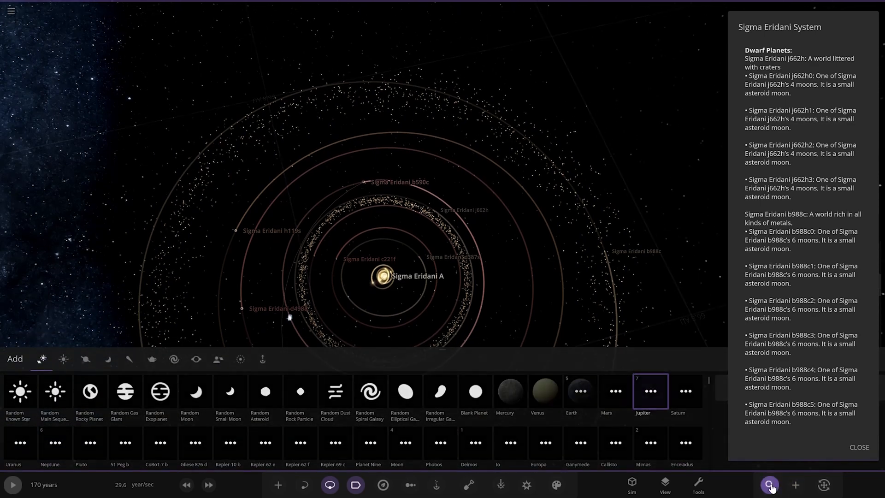
Step: Search 'j66' and jump to dwarf planet Sigma Eridani j662h with its four moons
left_click(769, 484)
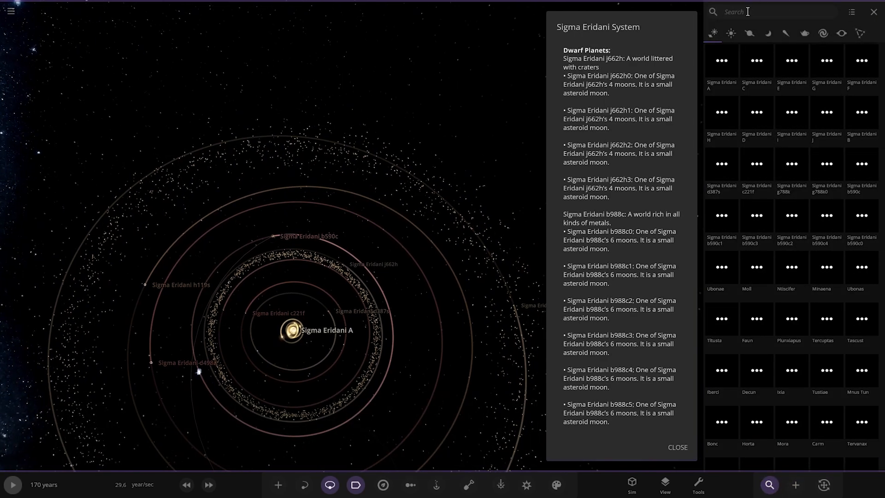
type("j")
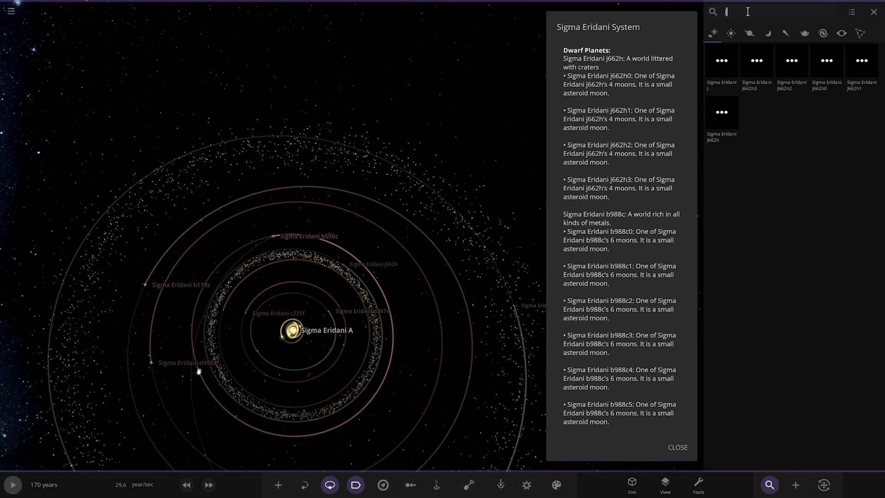
type("j66")
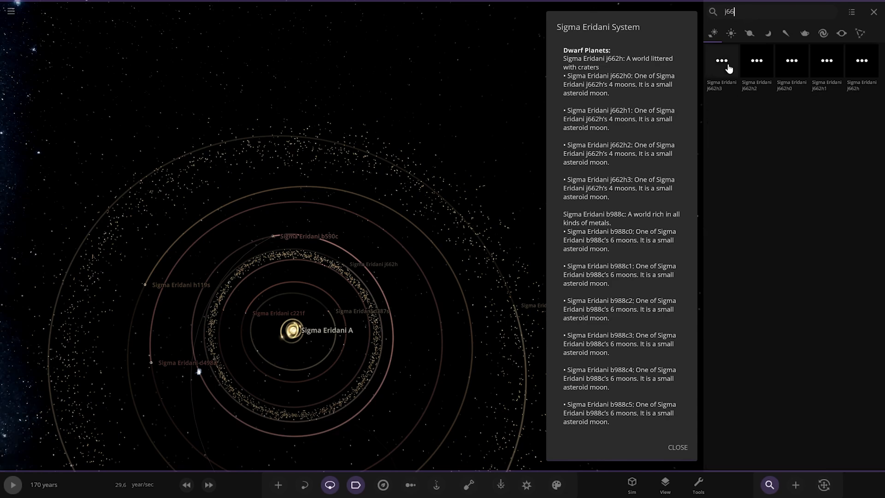
left_click(721, 61)
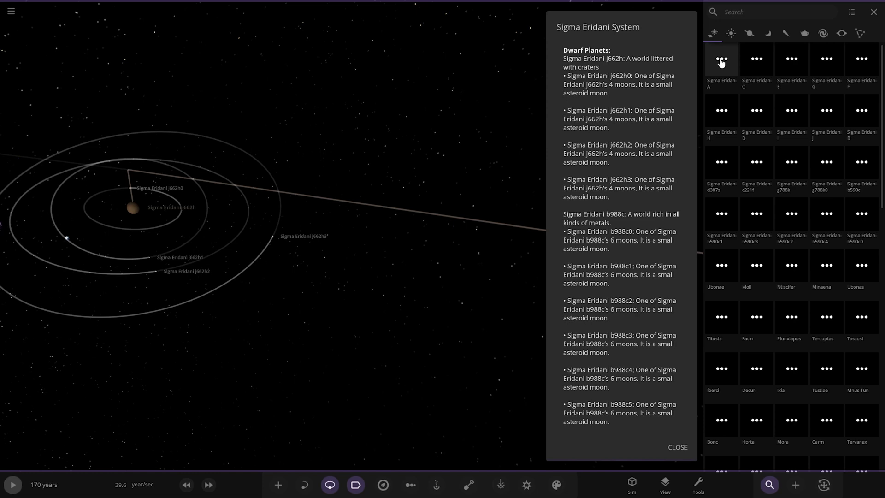
Step: Search 'b988c' to focus dwarf planet Sigma Eridani b988c's six moons, then close the system notes
type("b9")
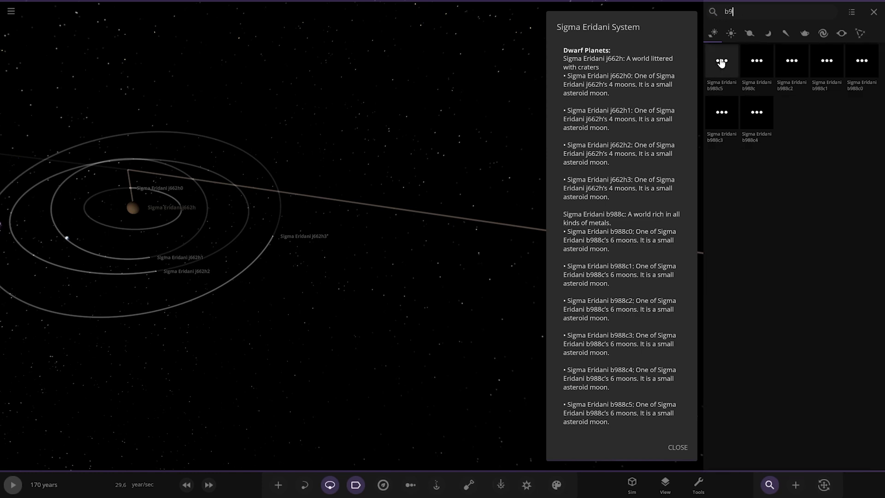
type("988c")
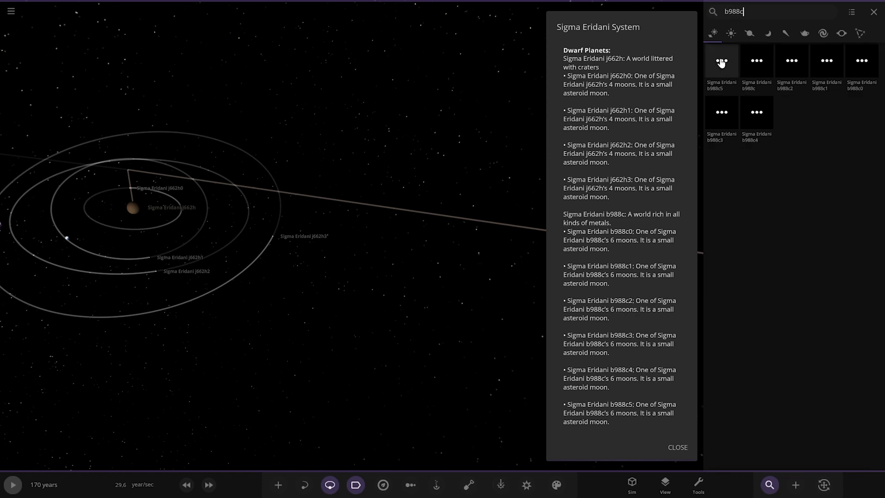
left_click(756, 61)
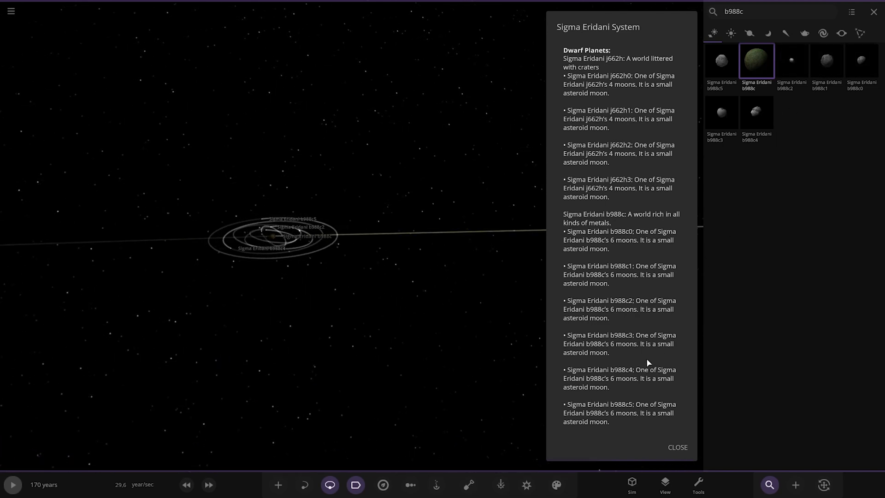
left_click(677, 447)
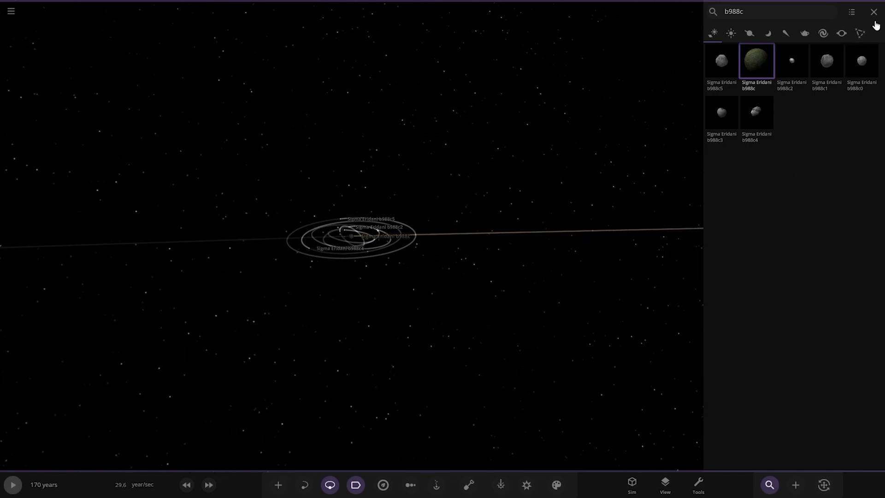
Step: Dismiss the search panel and focus the view on star Sigma Eridani A
left_click(875, 11)
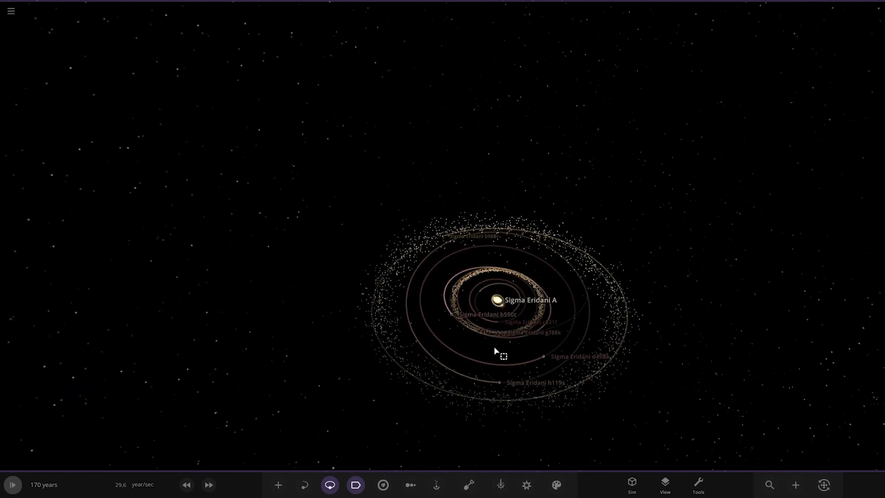
left_click(495, 299)
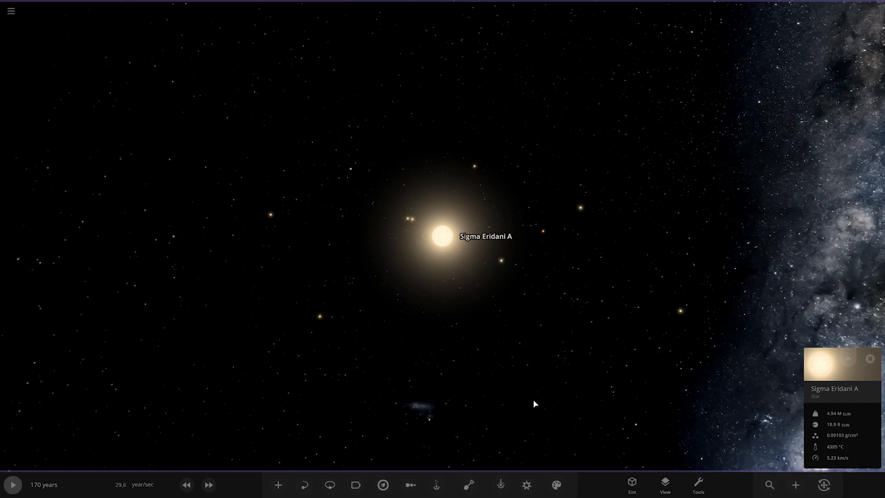
Step: Arrange the system's bodies in a 1D Mass chart and select the moon Moll
left_click(410, 484)
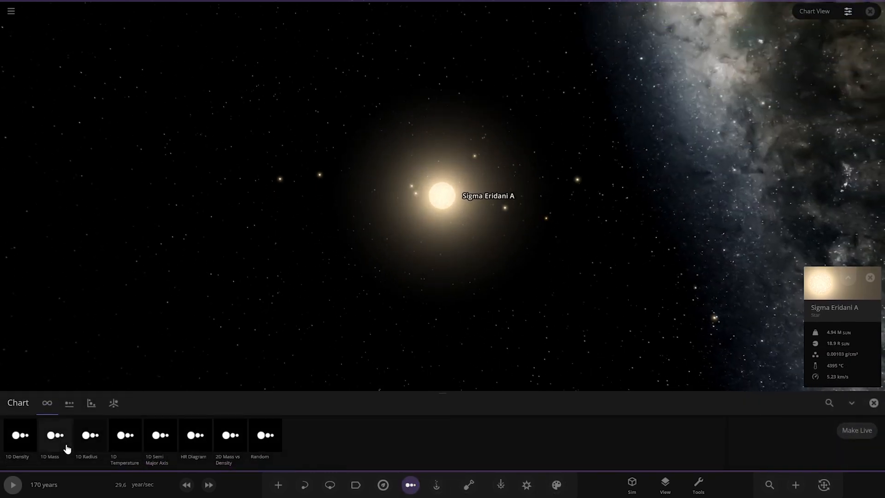
left_click(54, 435)
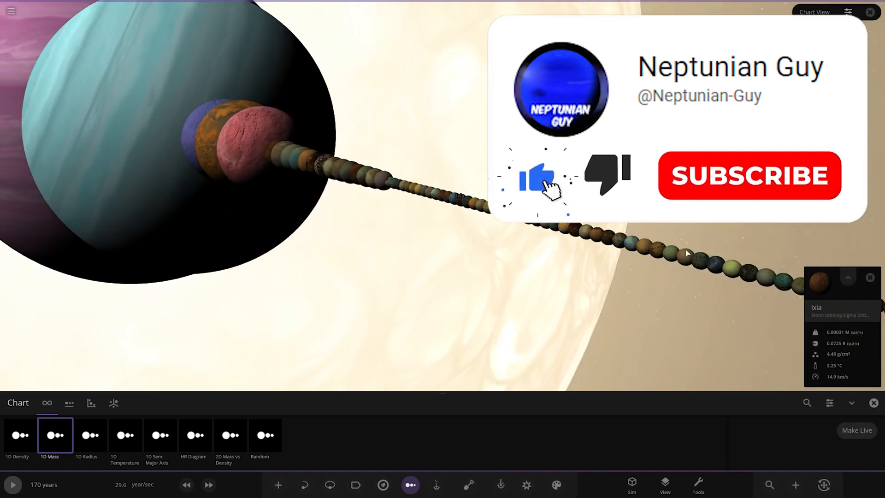
left_click(749, 175)
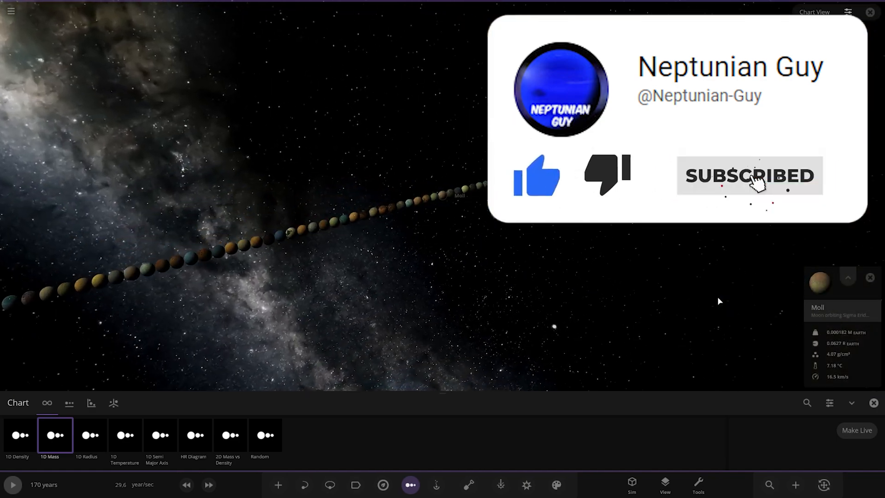